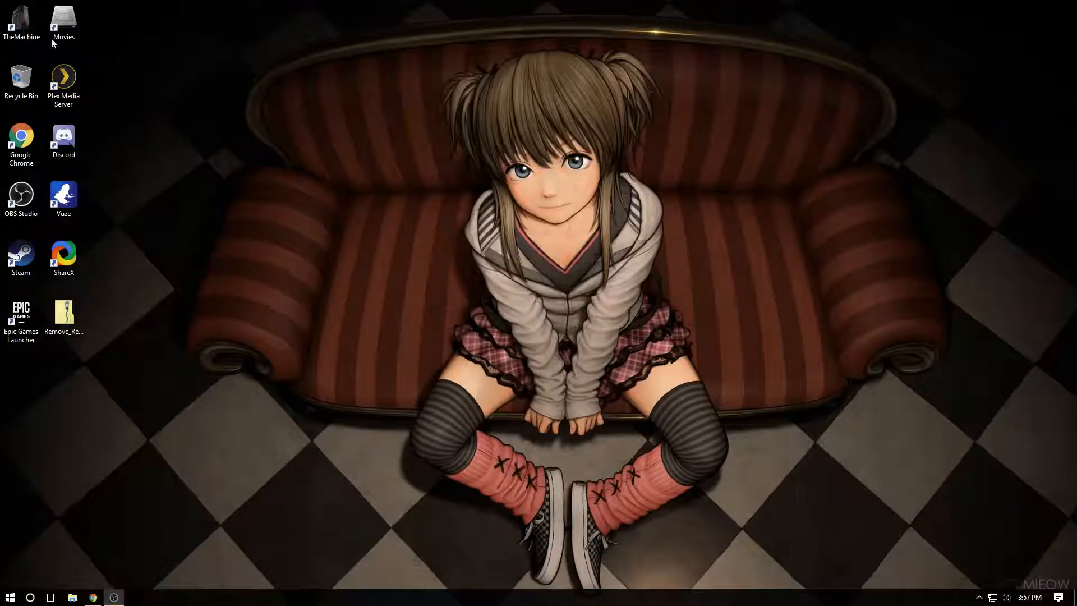
Move the shortcut-arrow zip onto the desktop and extract Remove_Shortcut_Arrow.reg beside it
click(62, 20)
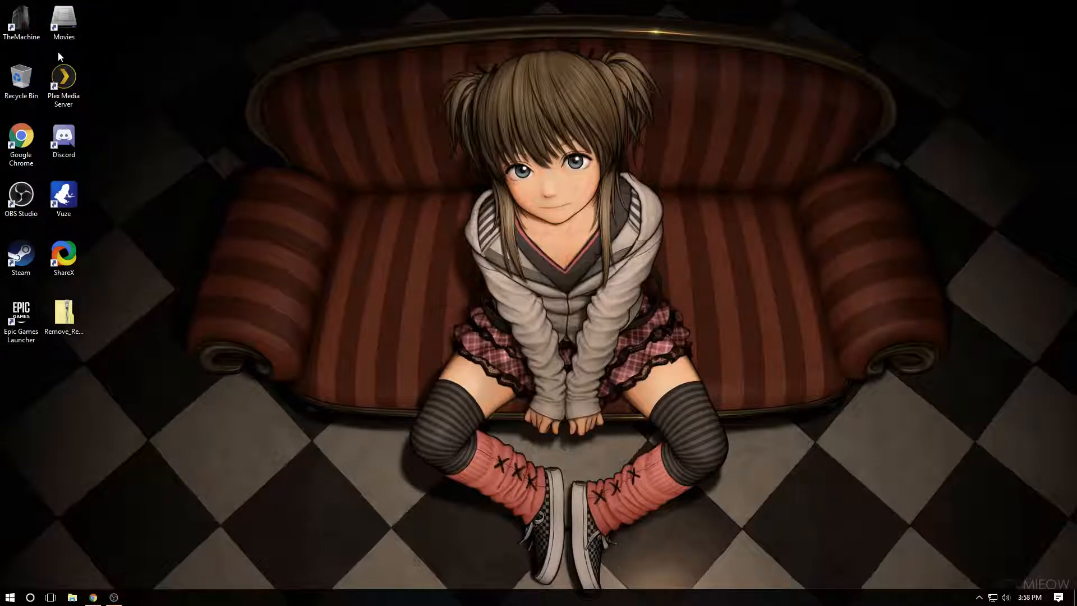
mouse_move(149, 200)
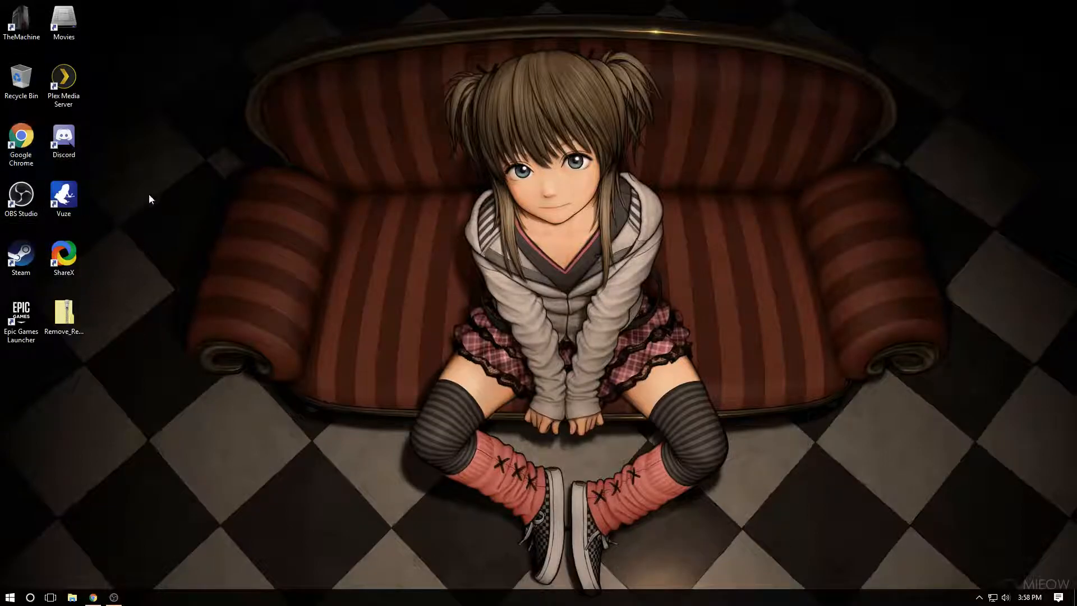
mouse_move(20, 77)
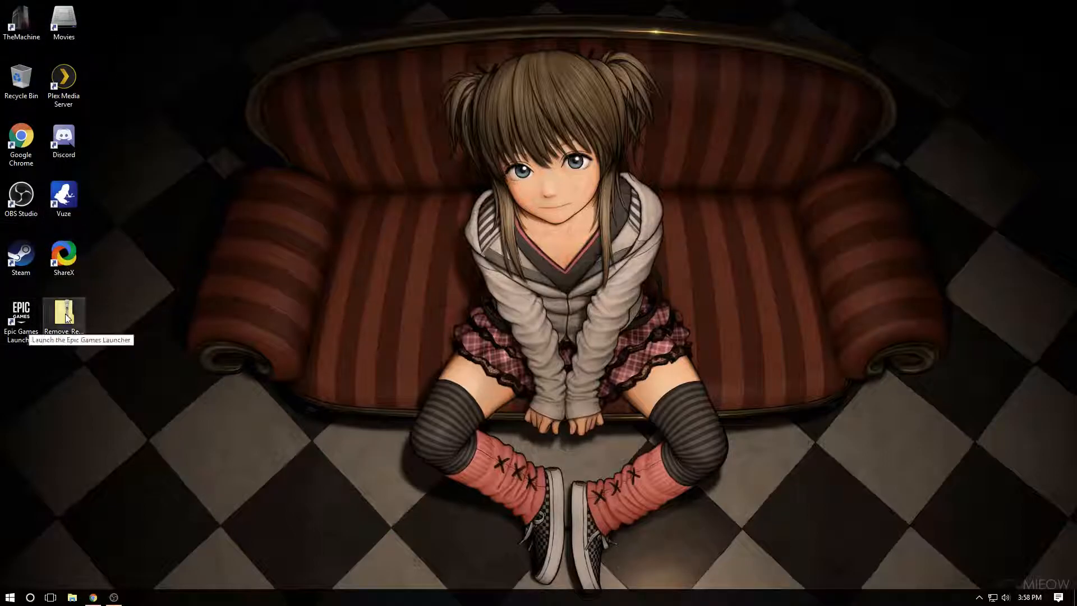
mouse_move(93, 292)
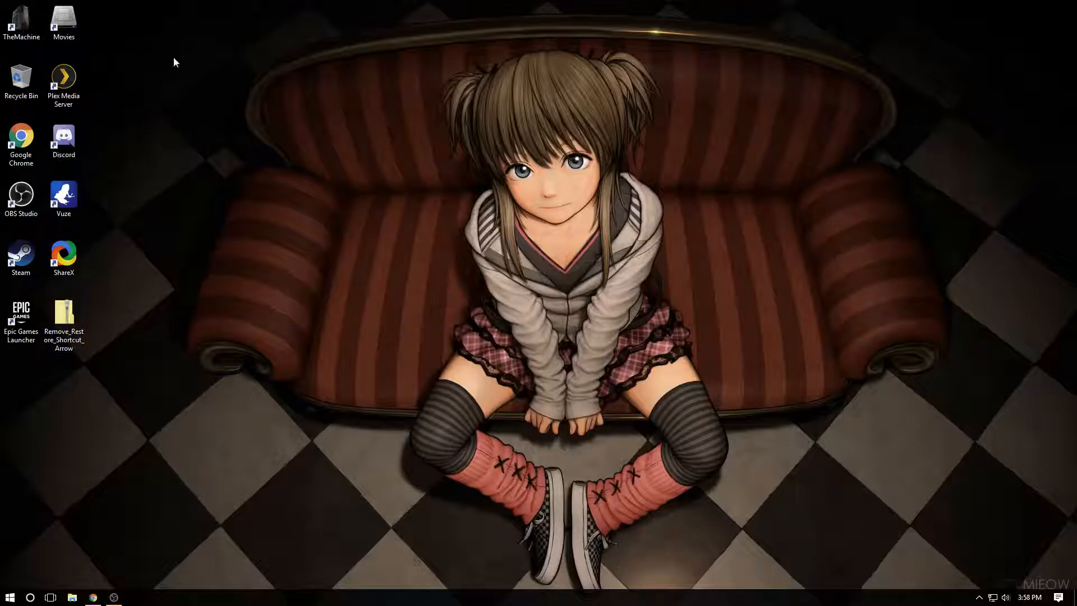
drag(63, 320, 277, 146)
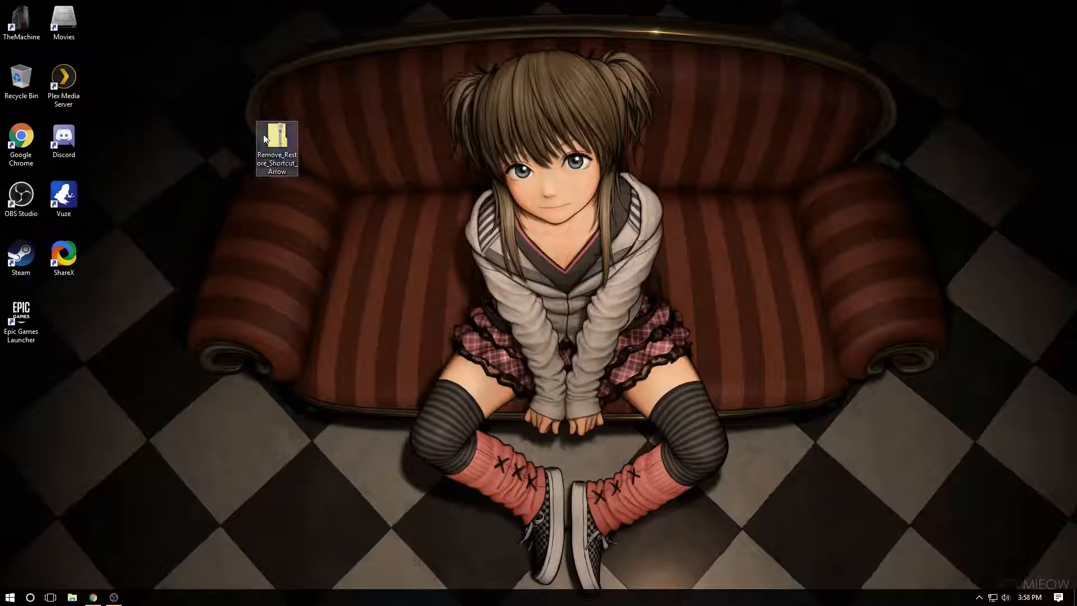
drag(265, 137, 330, 208)
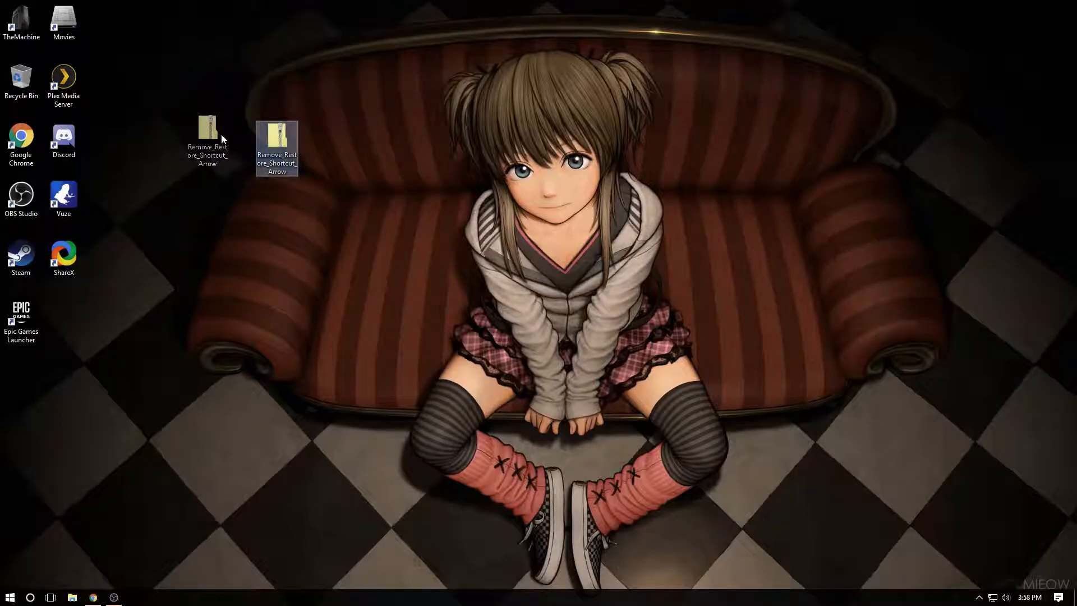
double_click(276, 142)
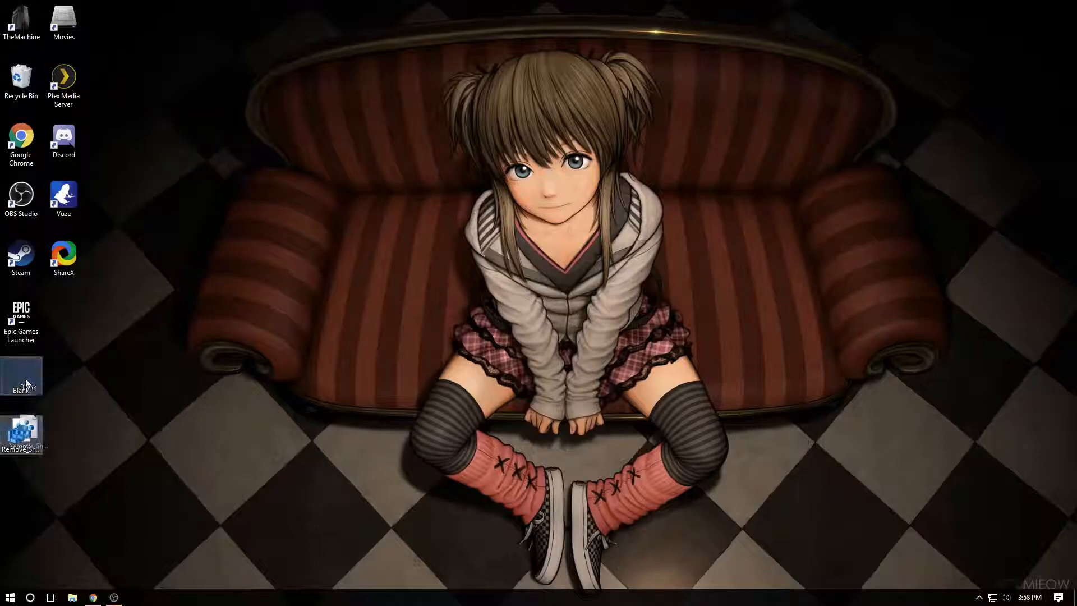
drag(20, 377, 360, 259)
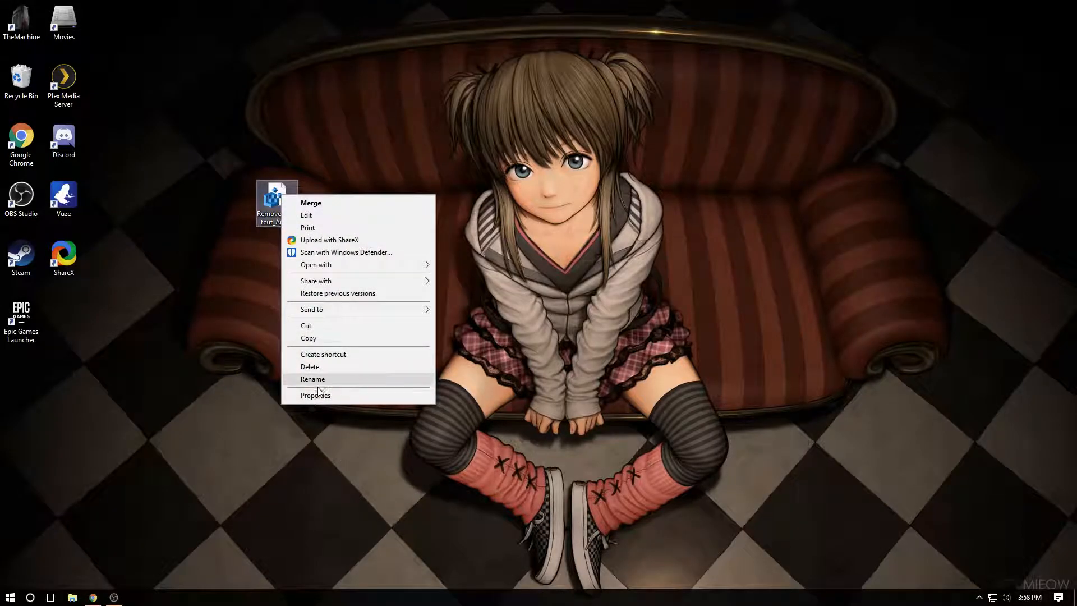
mouse_move(317, 296)
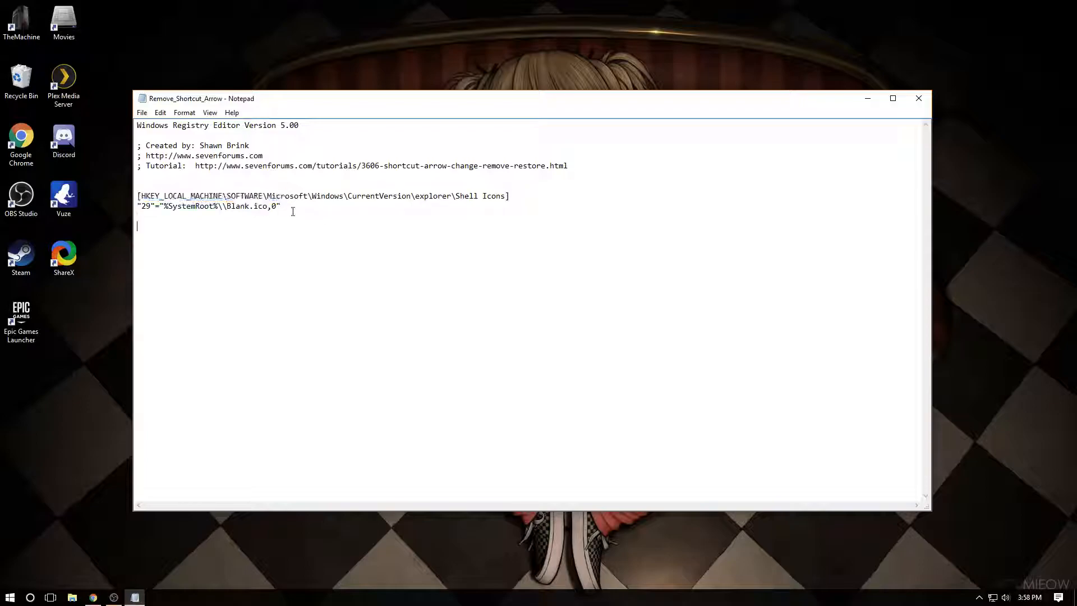
drag(137, 195, 281, 206)
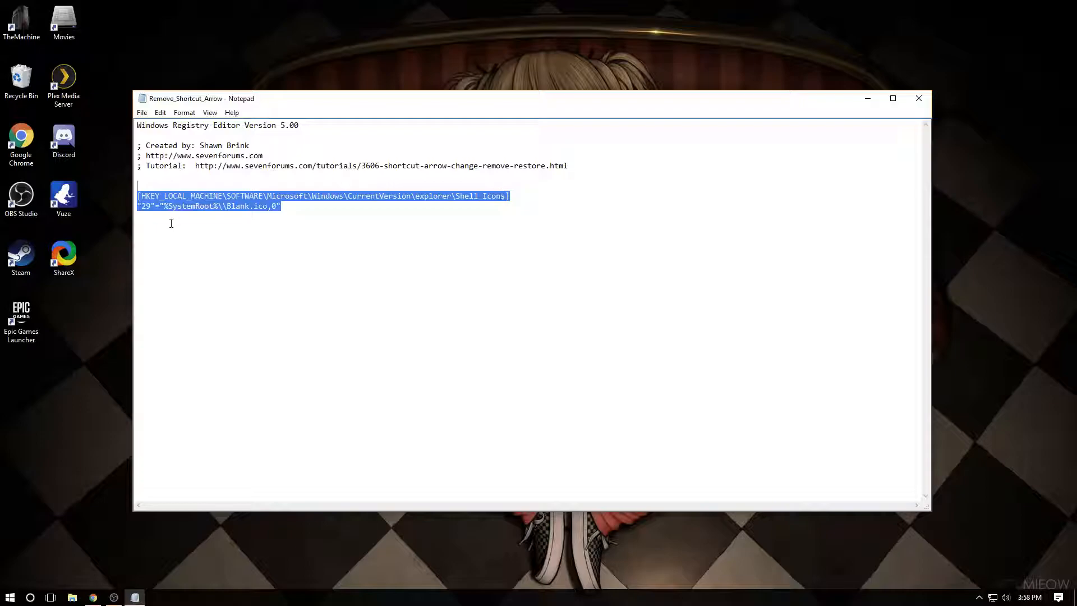
double_click(240, 207)
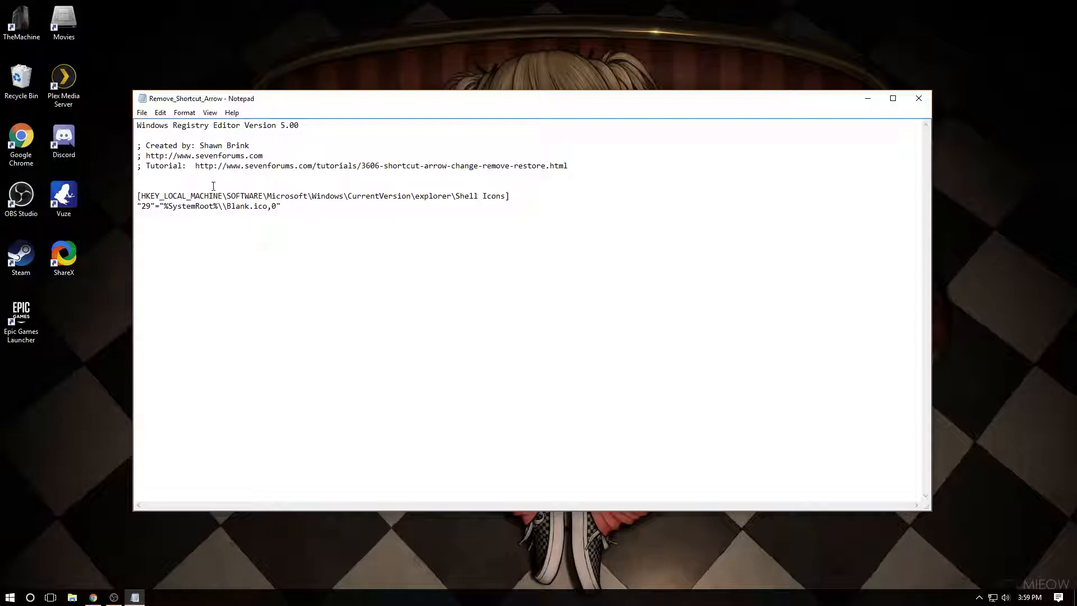
double_click(212, 145)
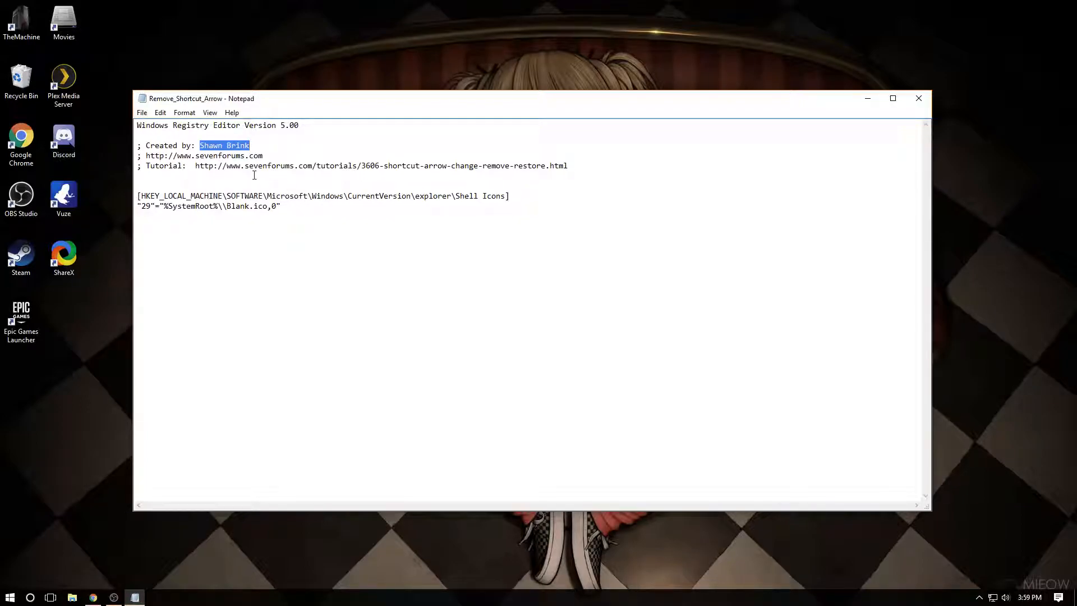
mouse_move(199, 171)
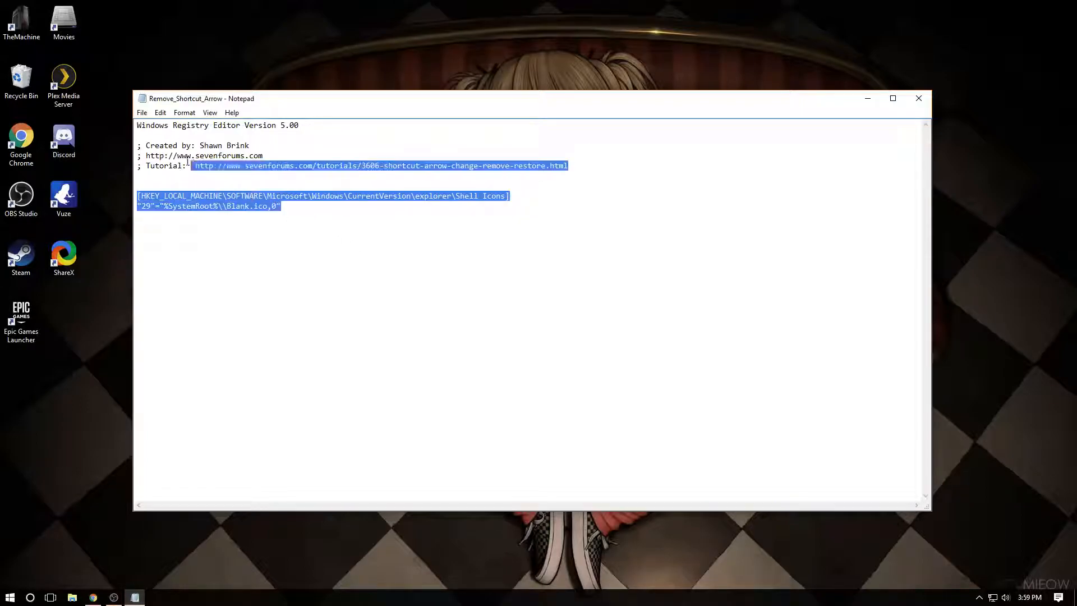
key(ctrl+a)
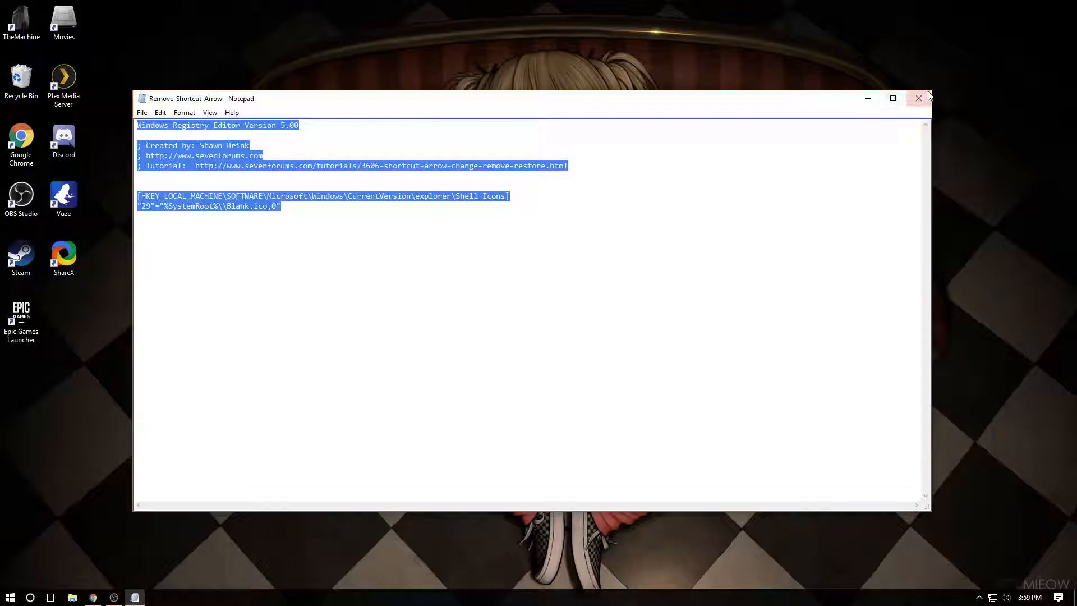
click(919, 98)
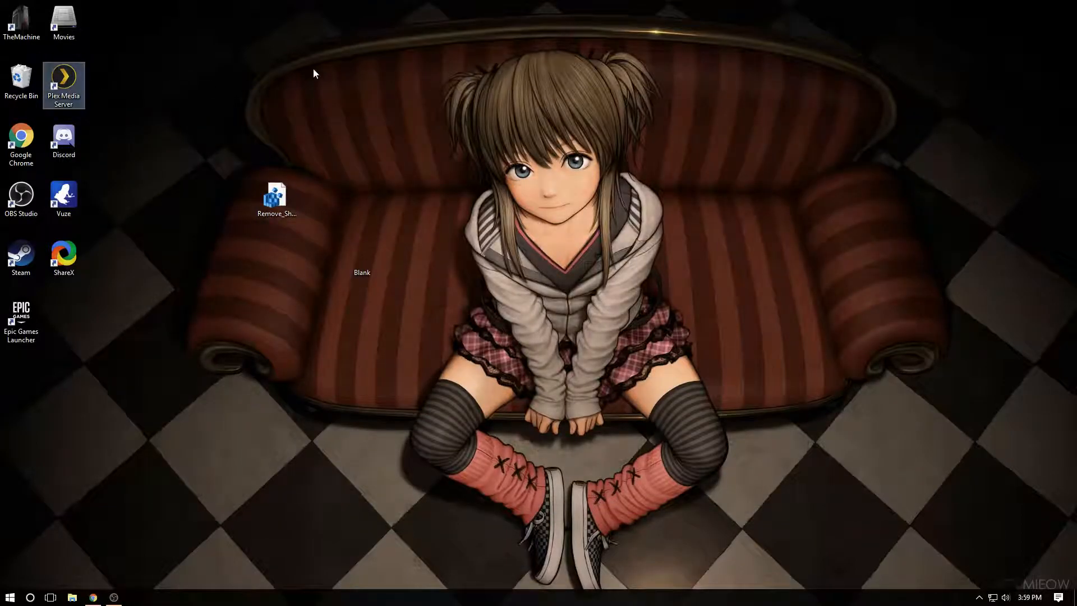
Drop Blank.ico into C:\Windows via File Explorer and close the folder window
click(72, 596)
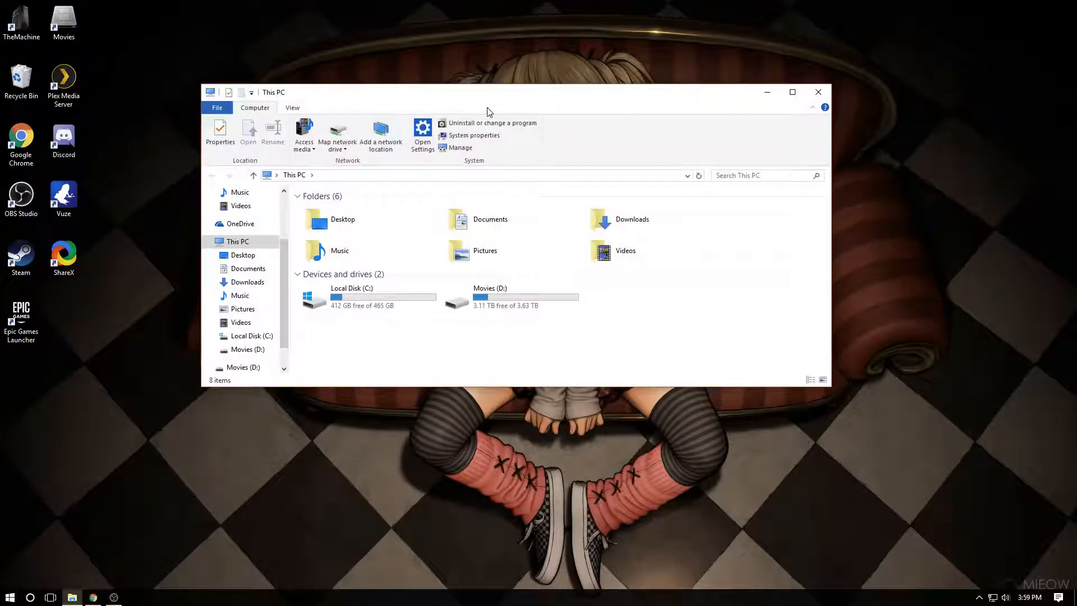
double_click(351, 296)
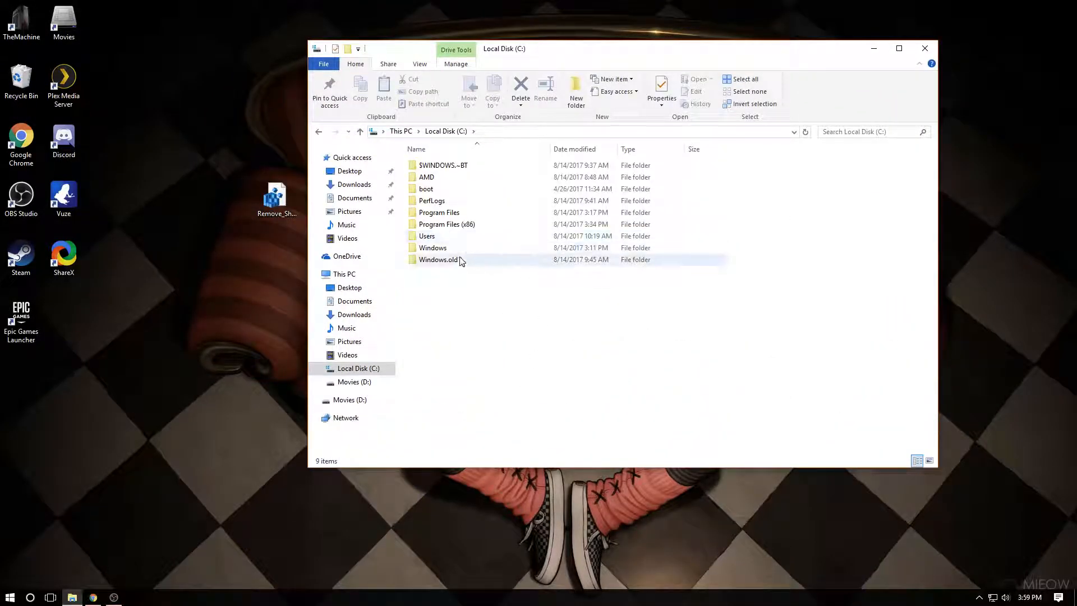
double_click(433, 247)
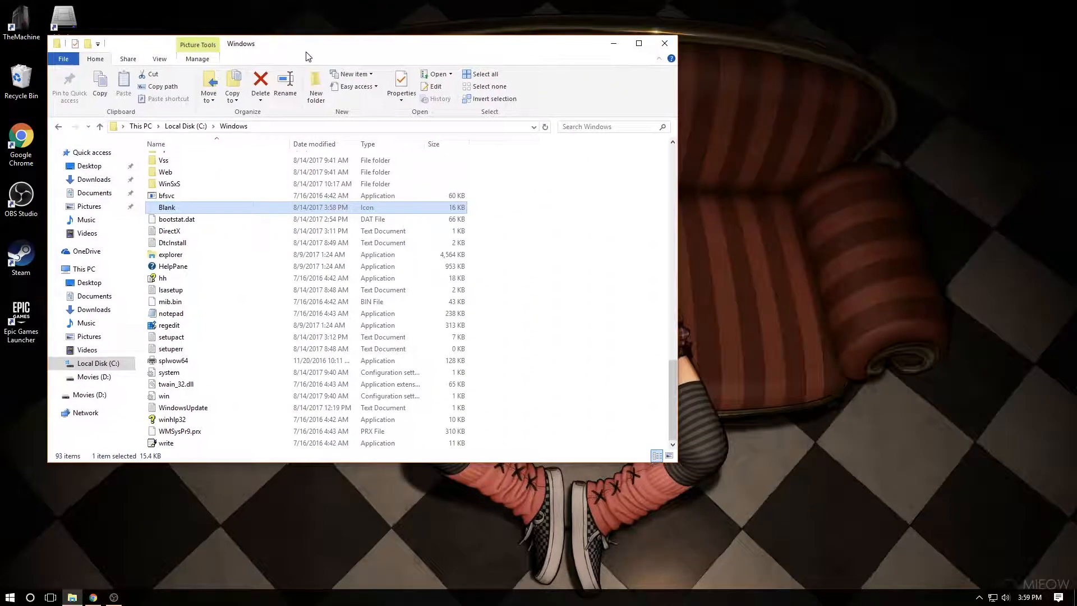
click(663, 43)
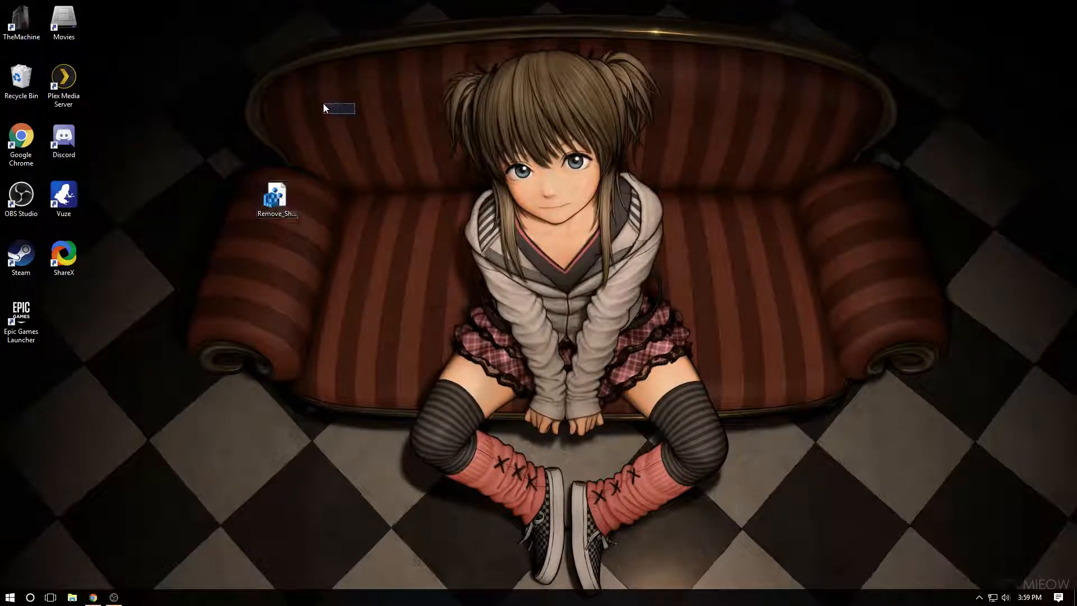
Merge Remove_Shortcut_Arrow.reg into the registry, confirming the warning and success message
double_click(276, 195)
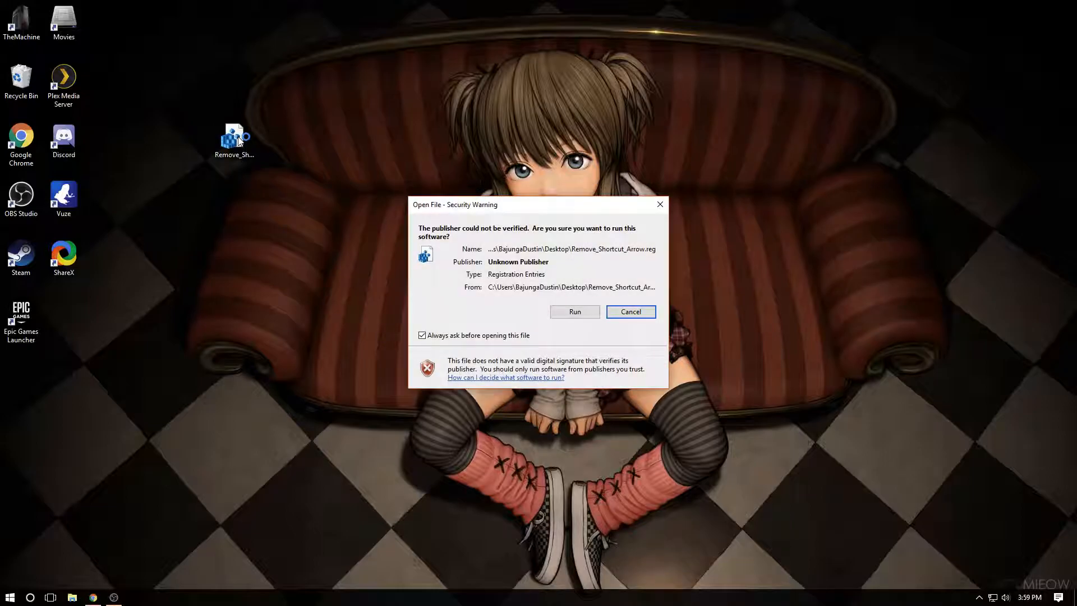
click(575, 311)
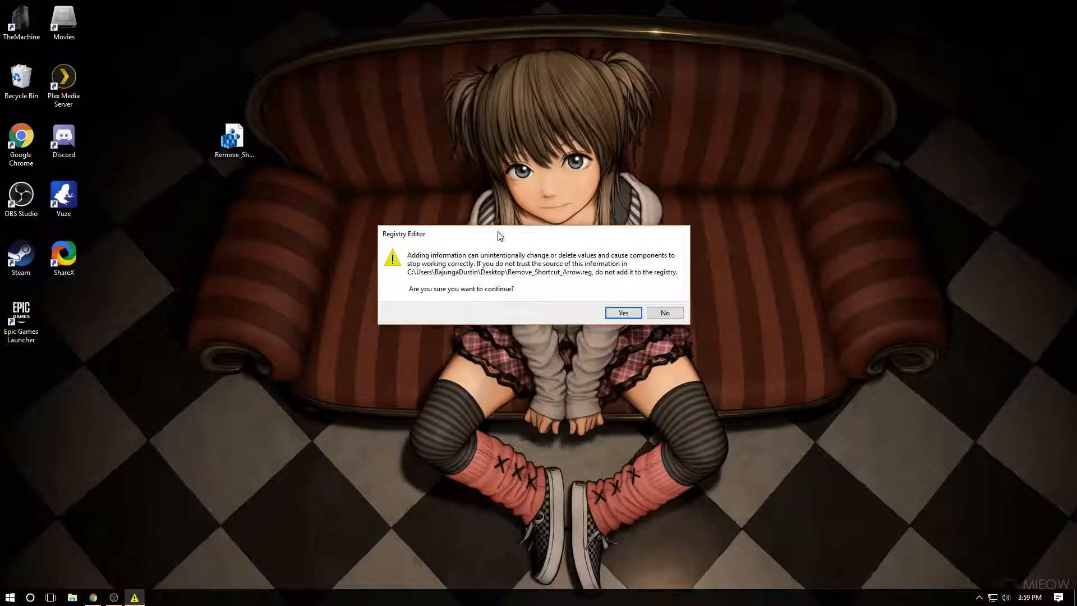
click(621, 313)
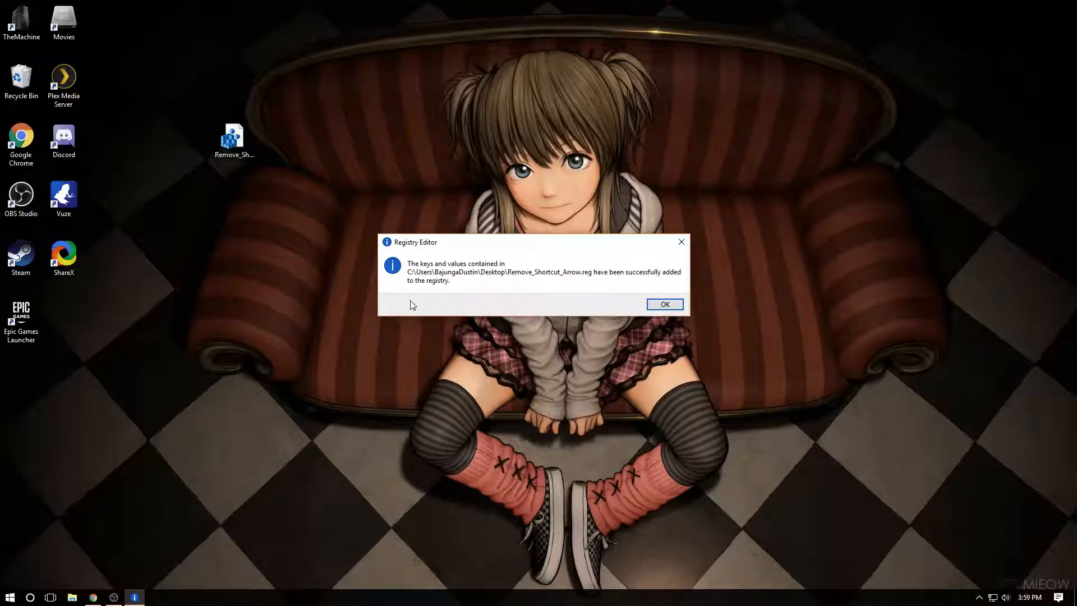
click(663, 304)
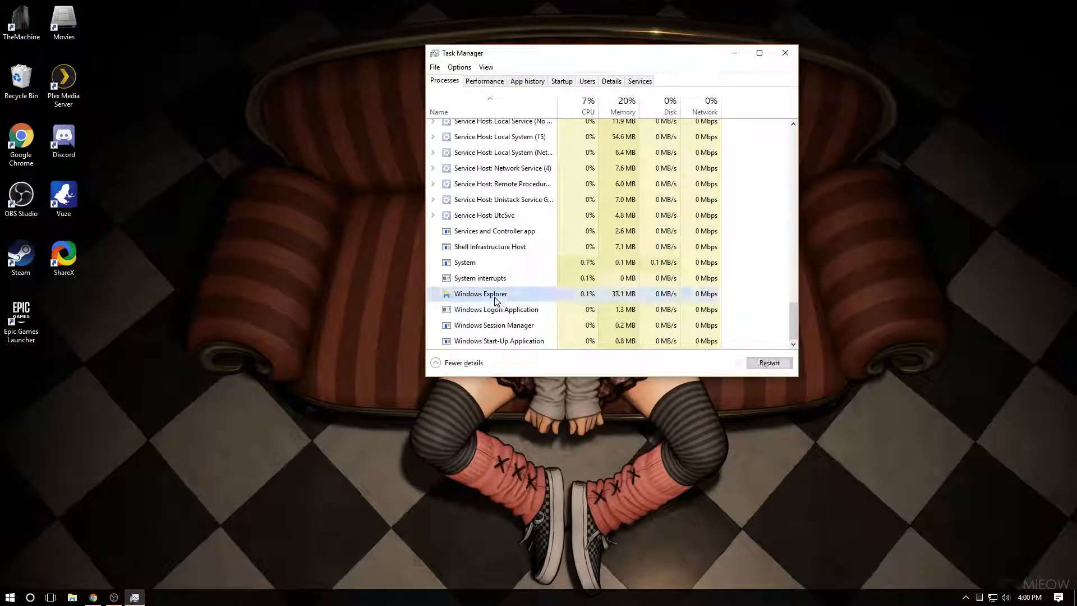
Bring up the context actions for the Windows Explorer process to restart it
right_click(481, 293)
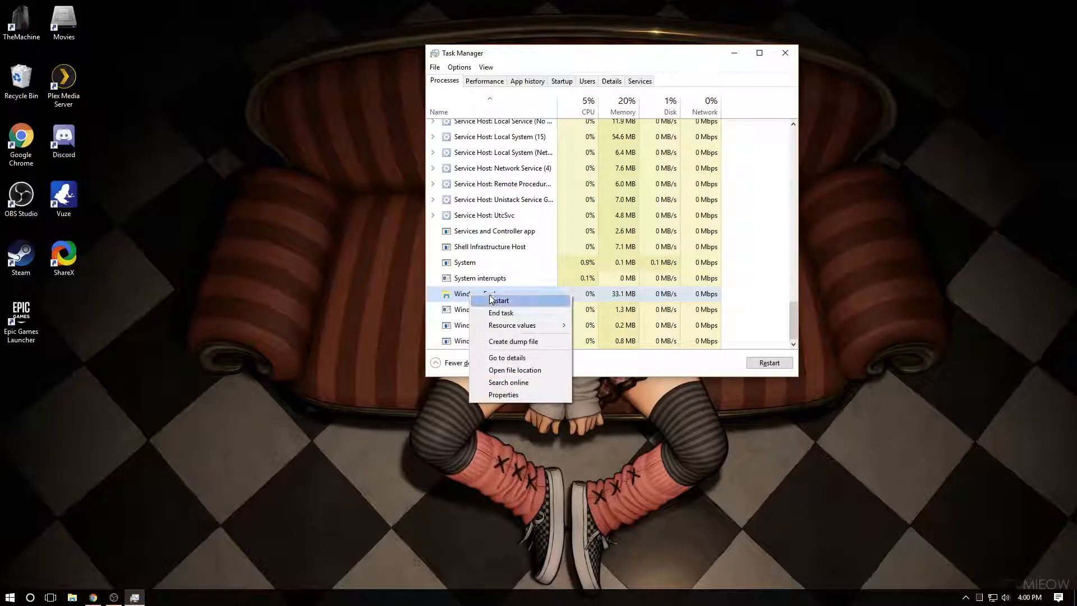